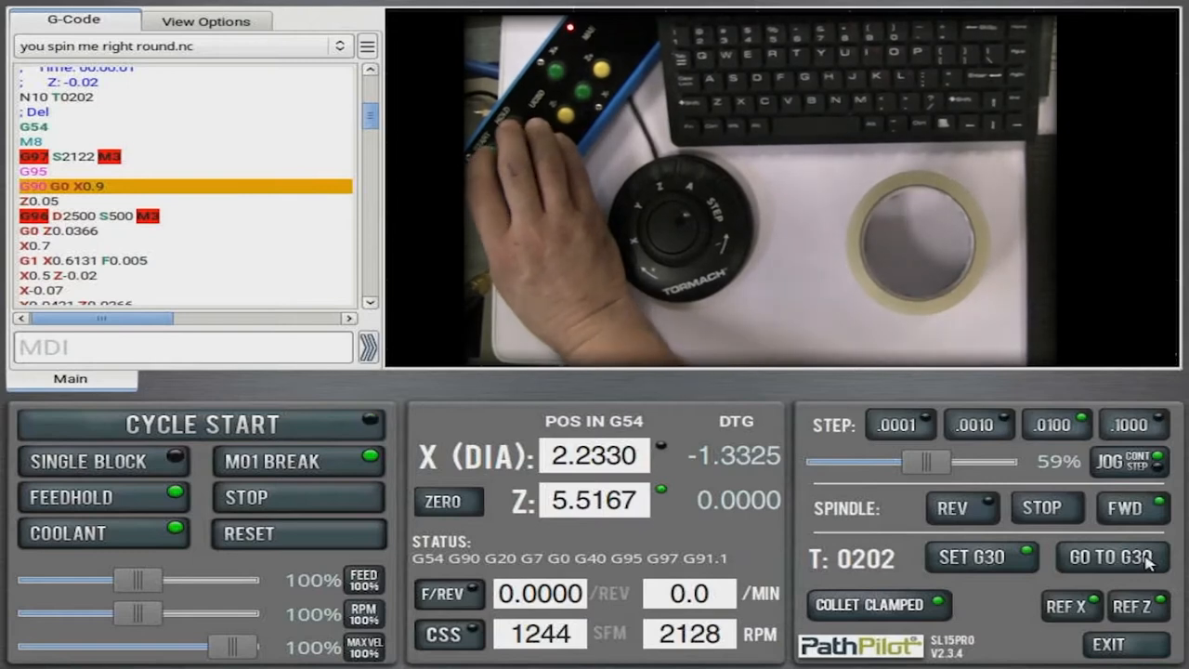
Press Cycle Start to resume 'you spin me right round.nc' with spindle and coolant on.
left_click(200, 424)
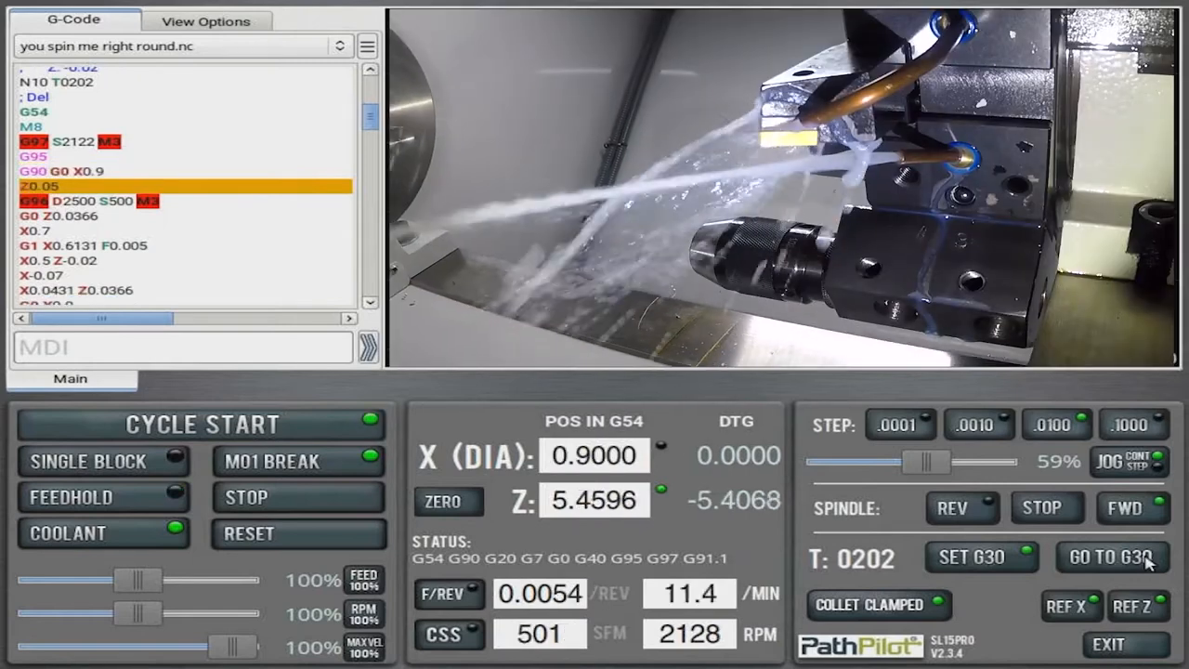